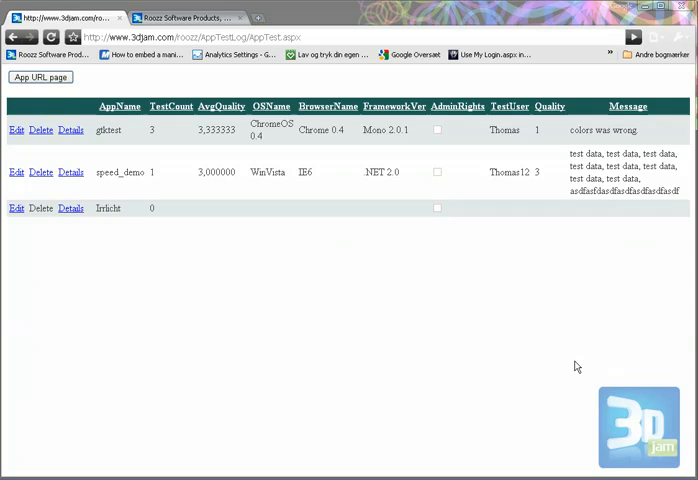
mouse_move(284, 352)
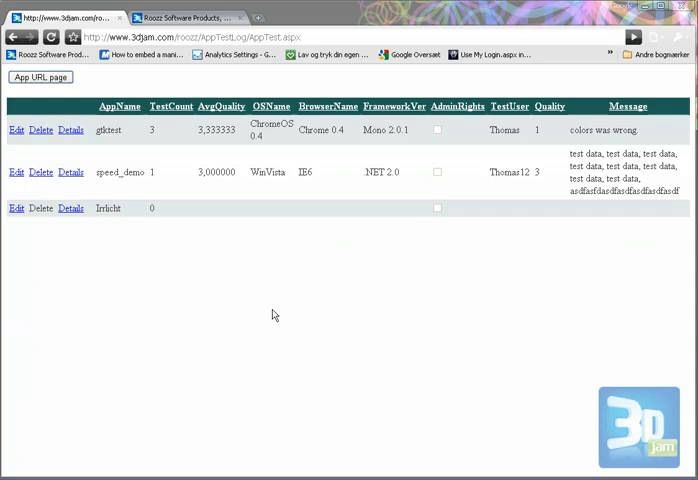
mouse_move(212, 332)
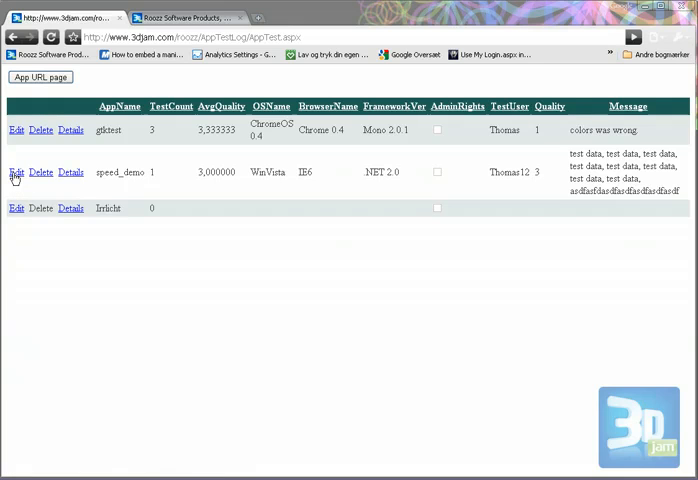
Switch the speed_demo row to edit mode so OS, browser and framework become dropdown lists
click(14, 172)
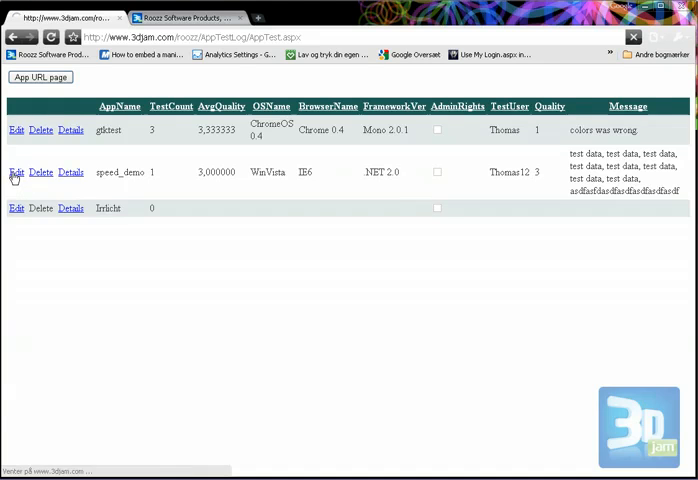
click(16, 172)
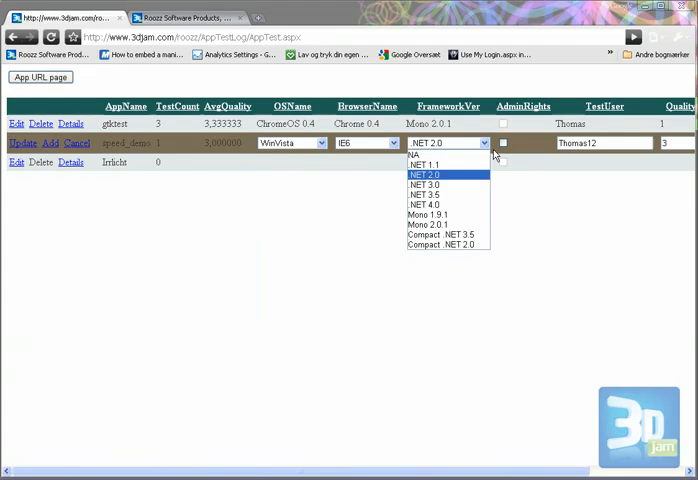
mouse_move(562, 458)
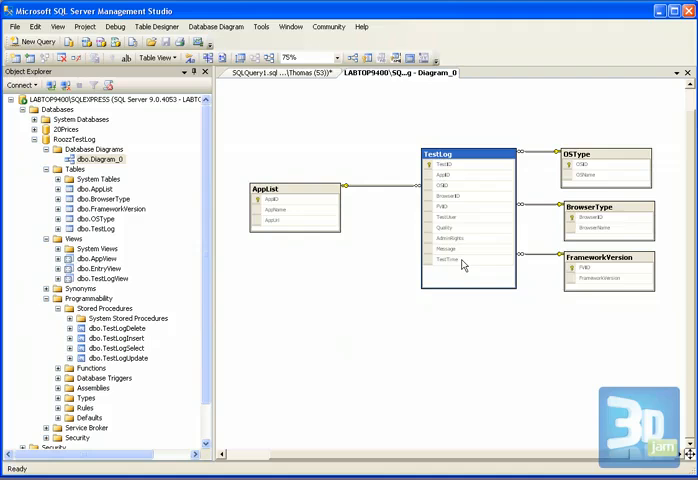
mouse_move(464, 174)
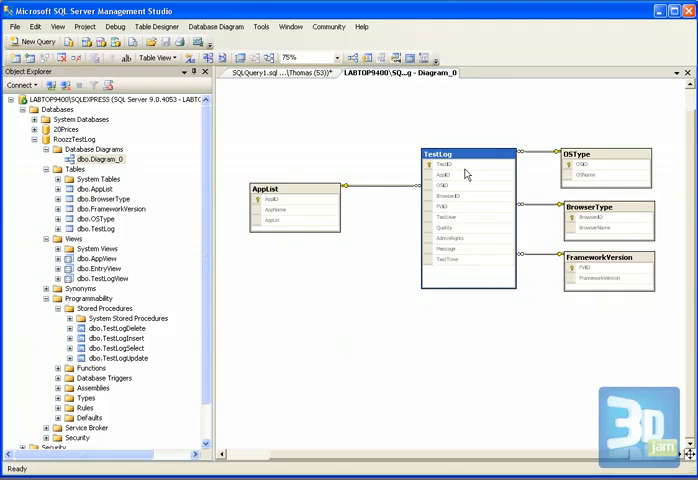
mouse_move(468, 204)
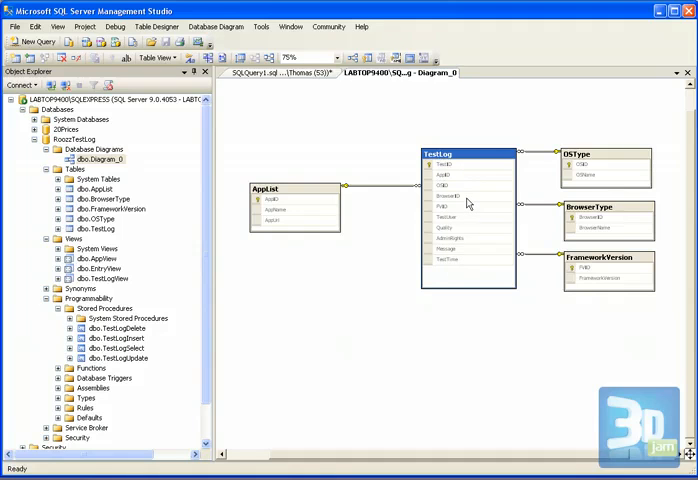
Select the OSType and BrowserType lookup tables in the TestLog database diagram
click(450, 196)
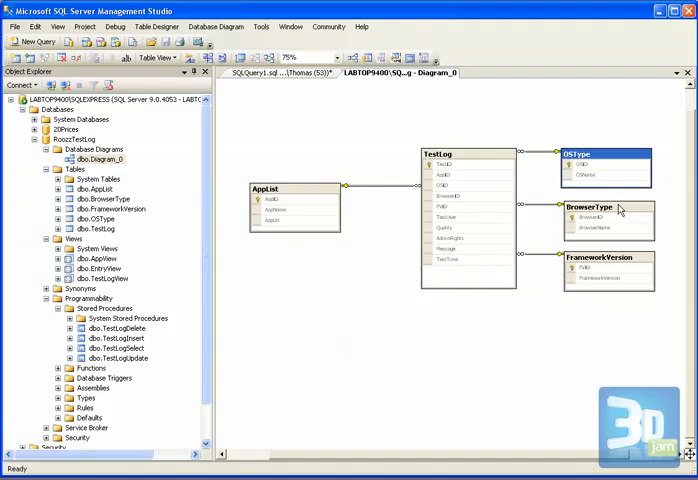
click(604, 258)
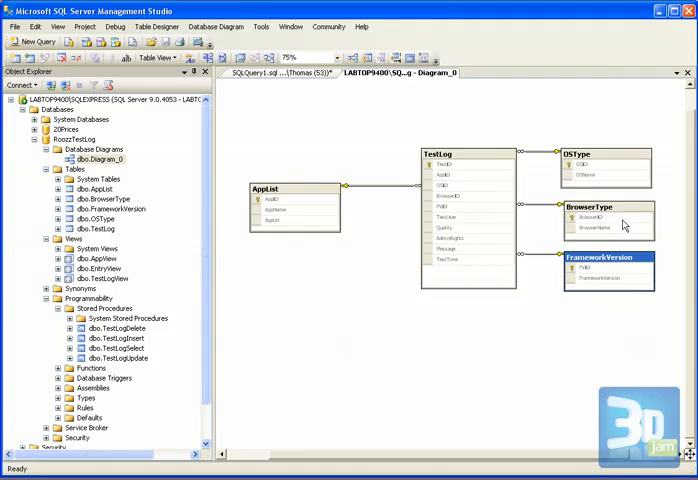
mouse_move(458, 222)
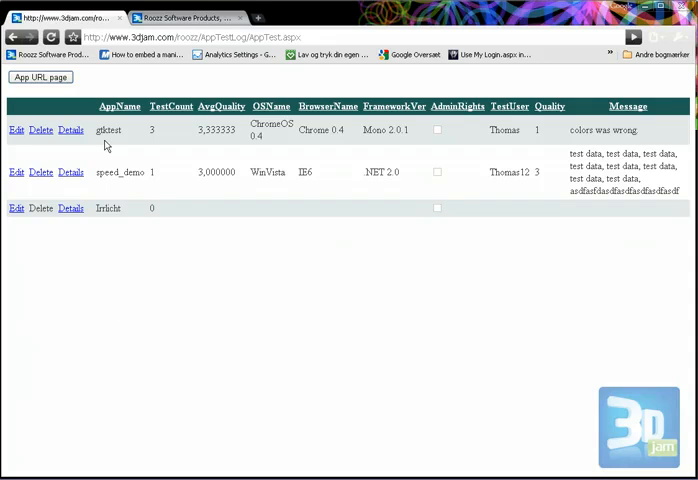
mouse_move(120, 132)
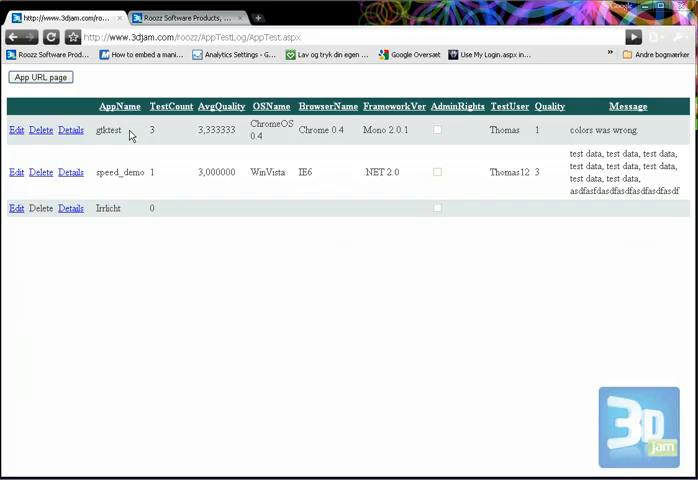
mouse_move(232, 304)
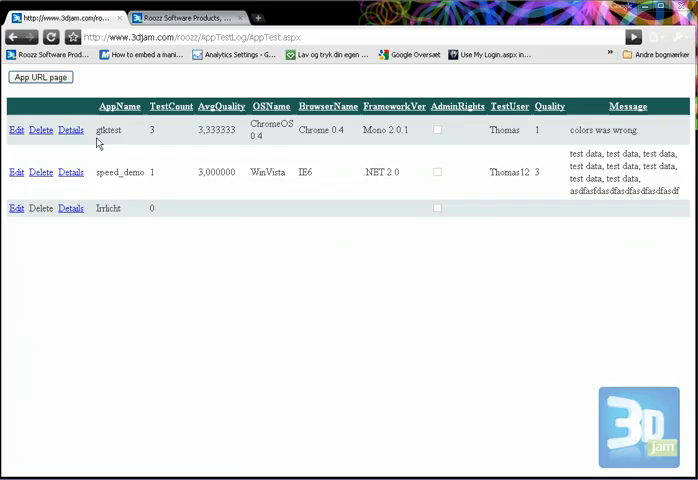
Highlight gktest's test count of 3 and open its Details page listing the test runs
double_click(108, 130)
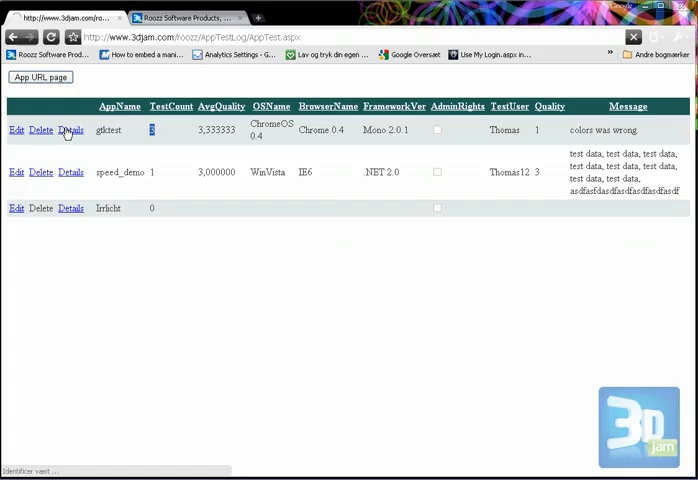
click(70, 130)
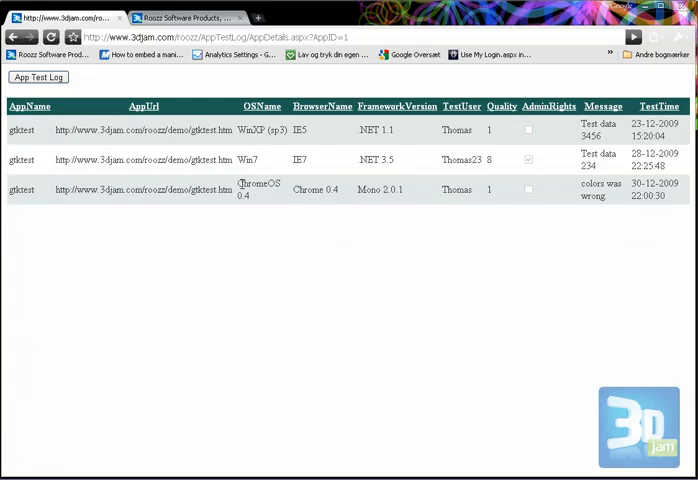
mouse_move(460, 176)
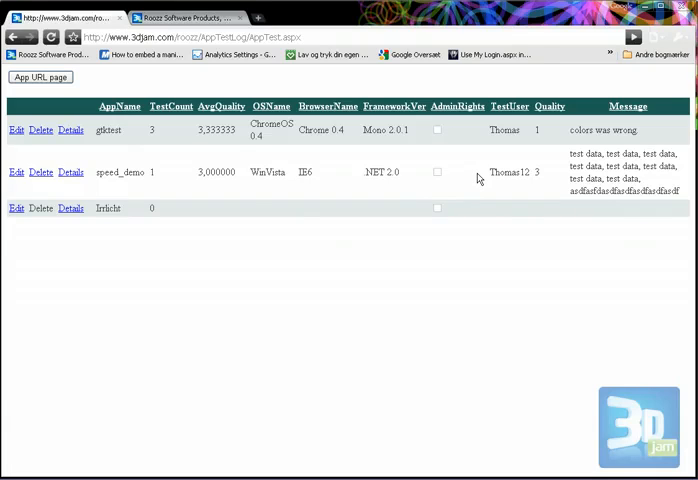
mouse_move(294, 262)
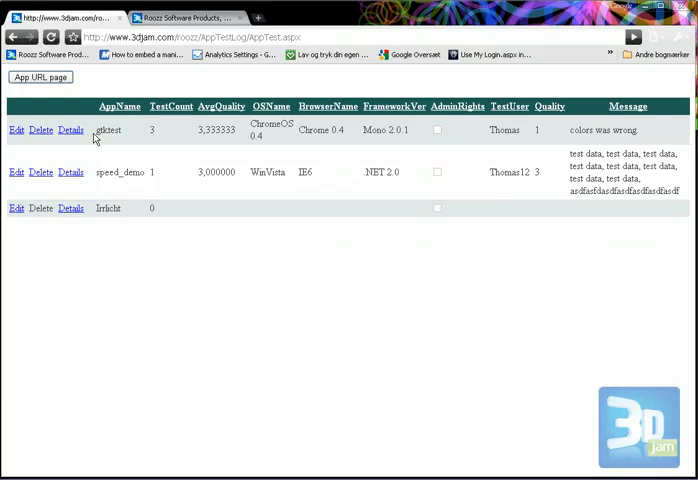
Refresh the gktest row to show Win7, IE7, .NET 3.5 and average quality 4.5
drag(96, 130, 352, 130)
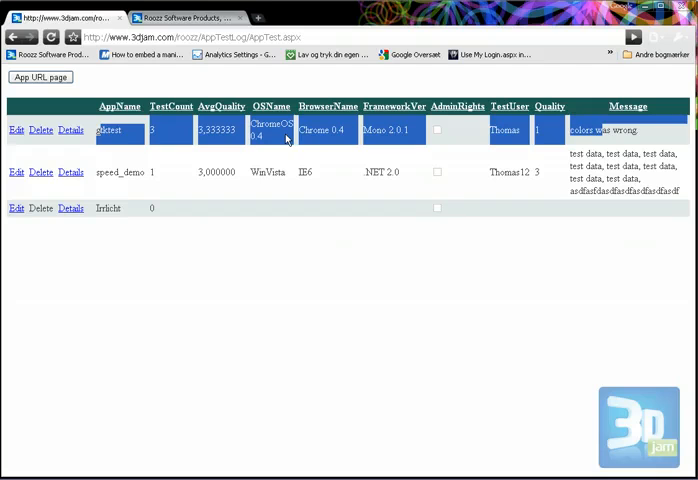
click(70, 130)
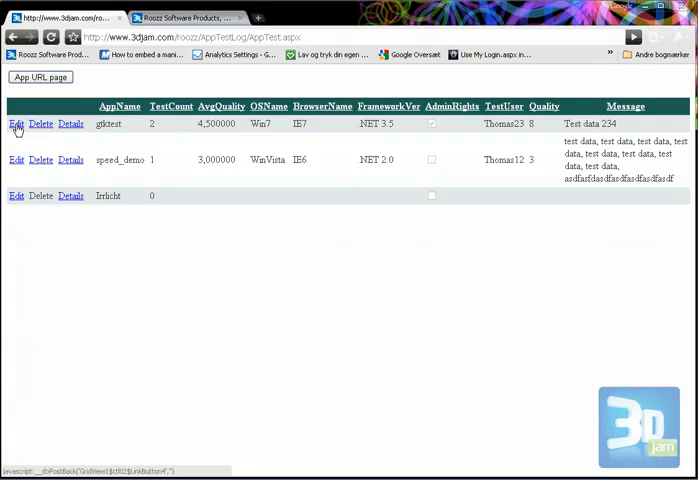
Edit gktest to Android 1.5, Opera Mobile, Mono 2.0.1, admin off, message 'Dummy'
click(14, 122)
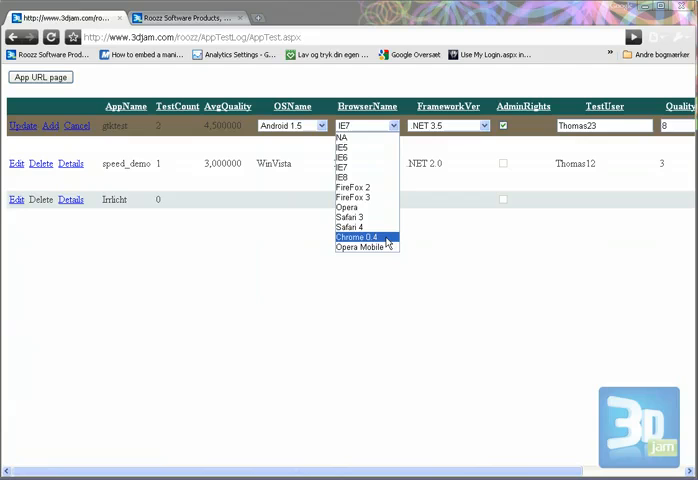
mouse_move(360, 246)
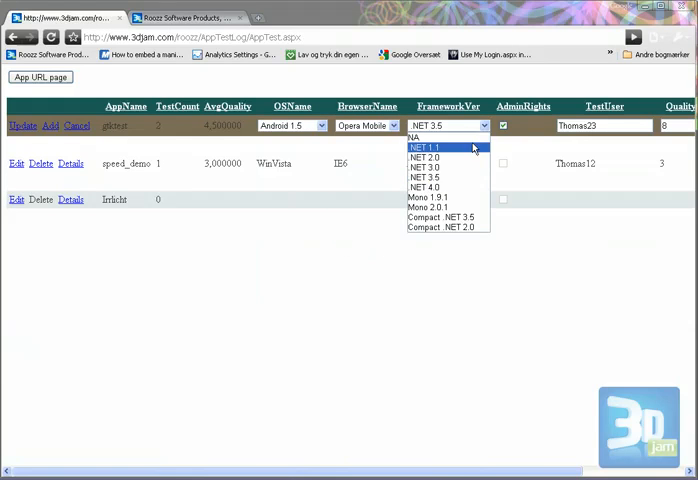
click(430, 208)
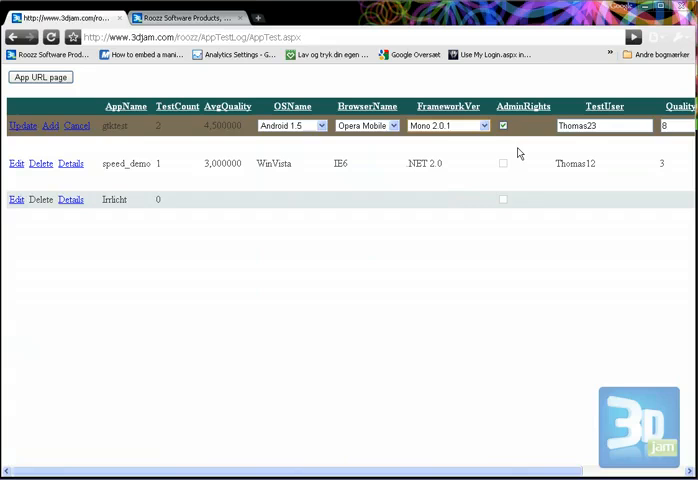
click(504, 126)
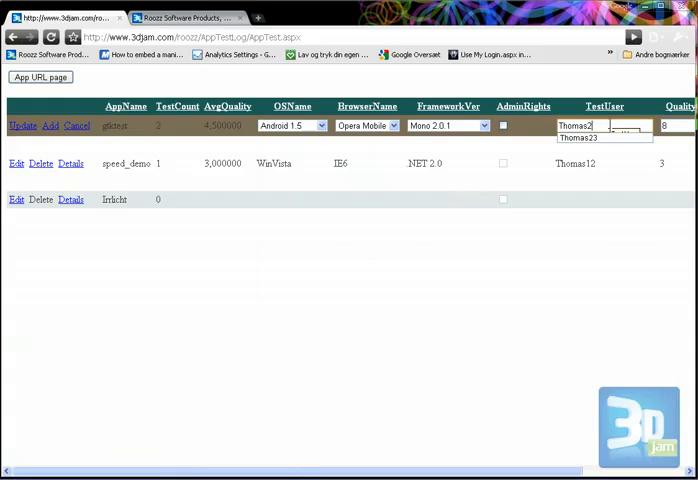
key(Backspace)
text(5)
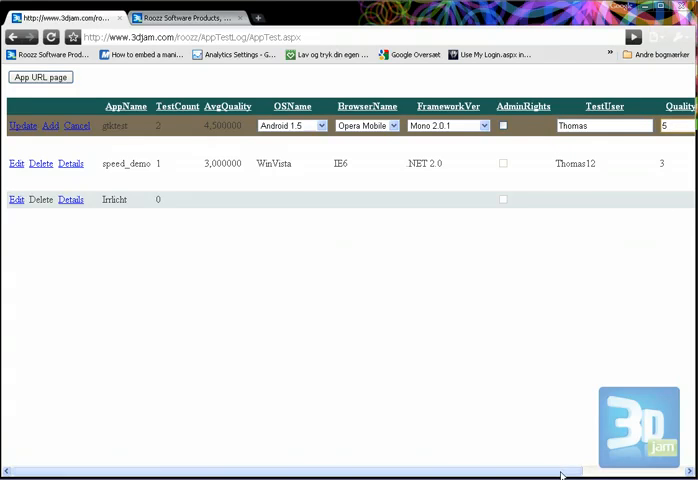
scroll(right, 3)
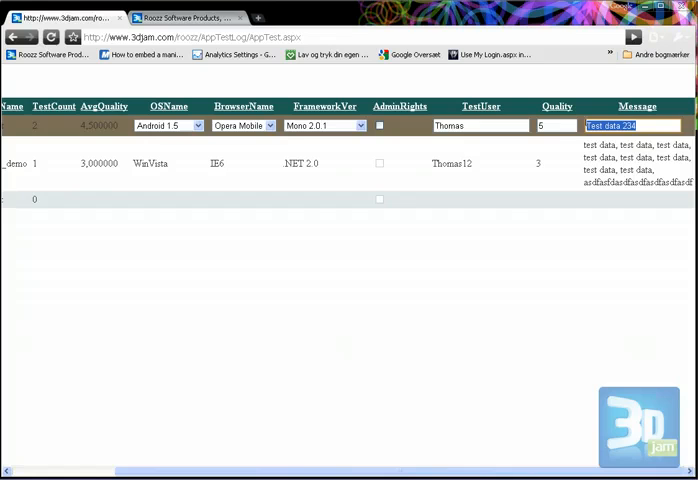
text(Dummy test)
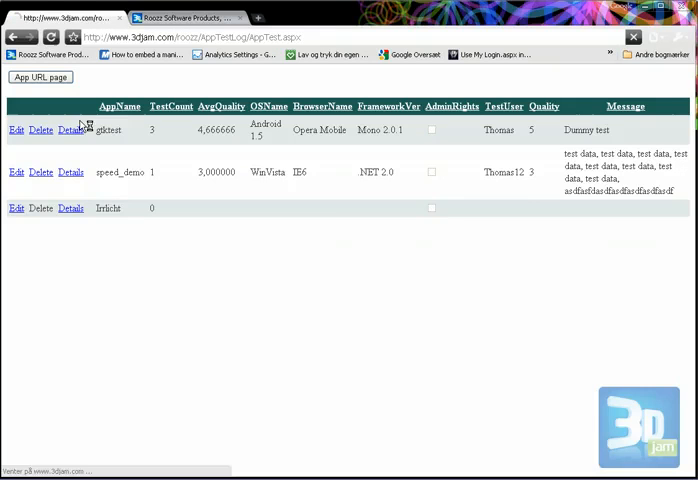
click(70, 128)
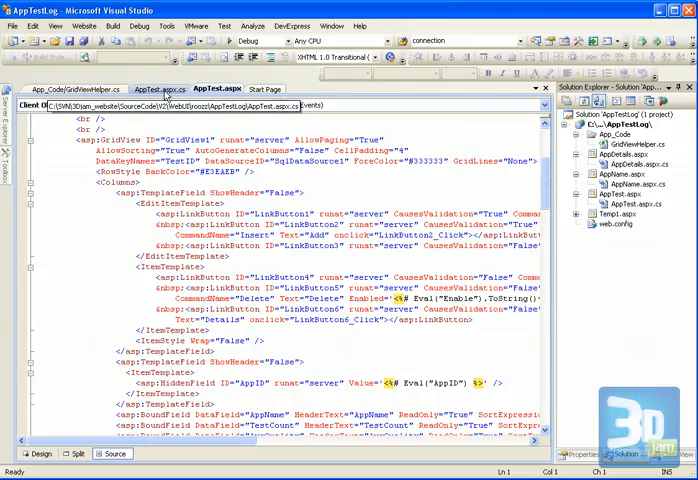
Review the TemplateField link-button markup, then show AppTest.aspx in Design view
click(160, 72)
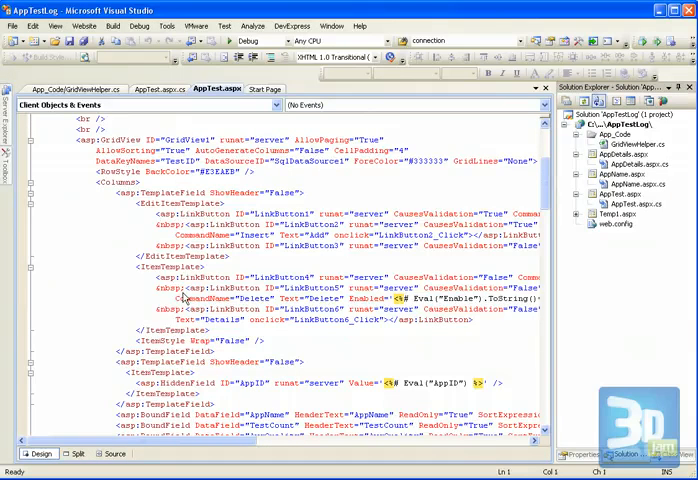
click(40, 452)
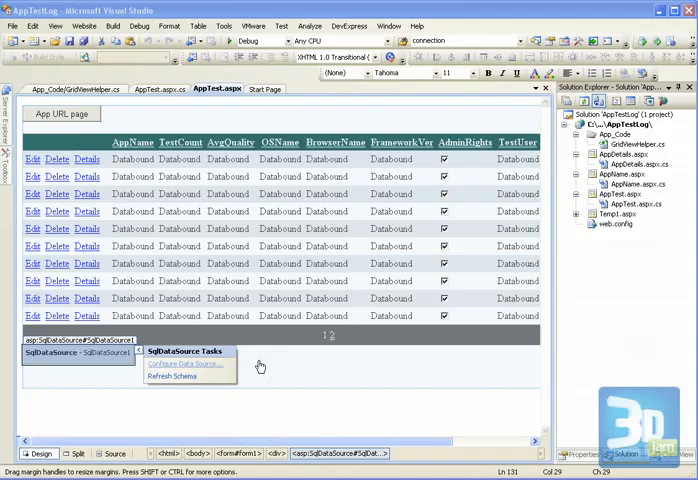
Launch Configure Data Source on the SqlDataSource with the RossoTestLog connection
click(184, 364)
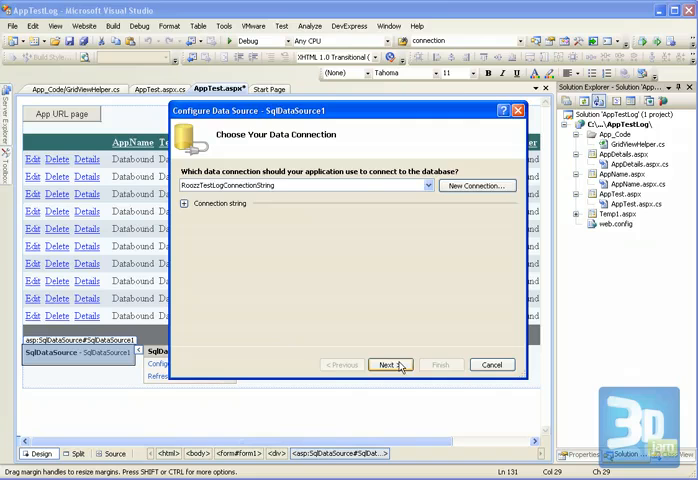
Verify the TestLogSelect, TestLogInsert and TestLogDelete stored procedures, then cancel the wizard
click(390, 364)
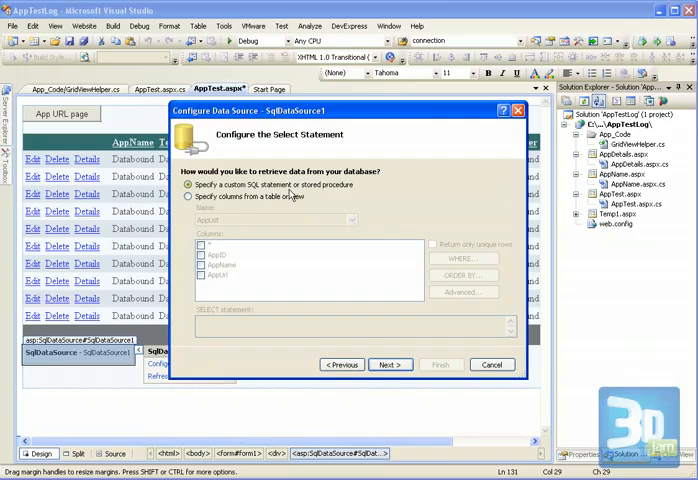
click(390, 364)
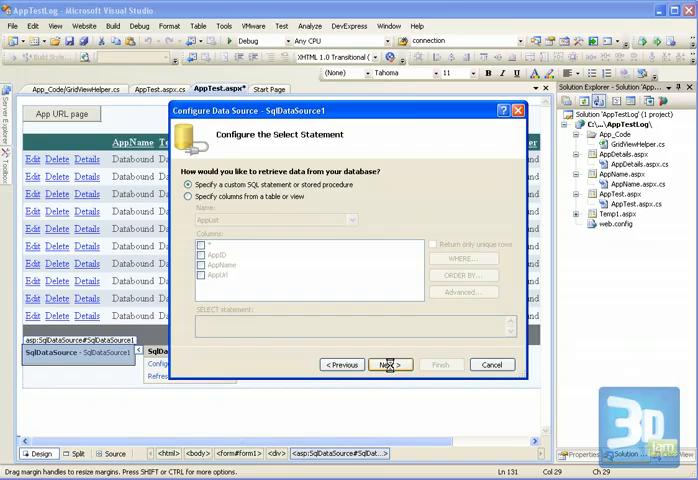
click(388, 364)
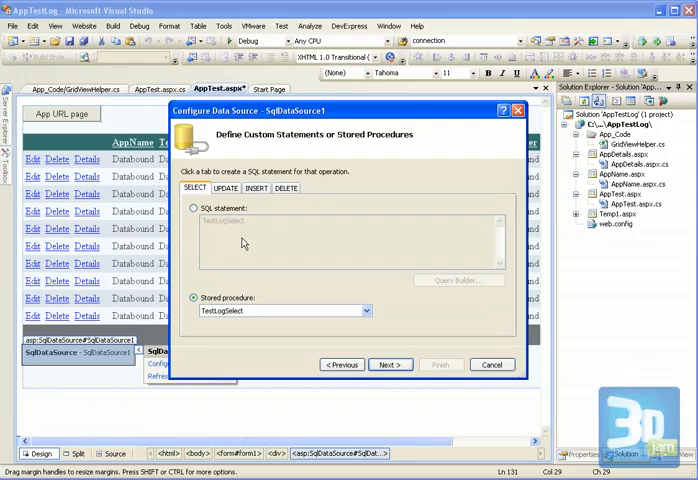
click(256, 188)
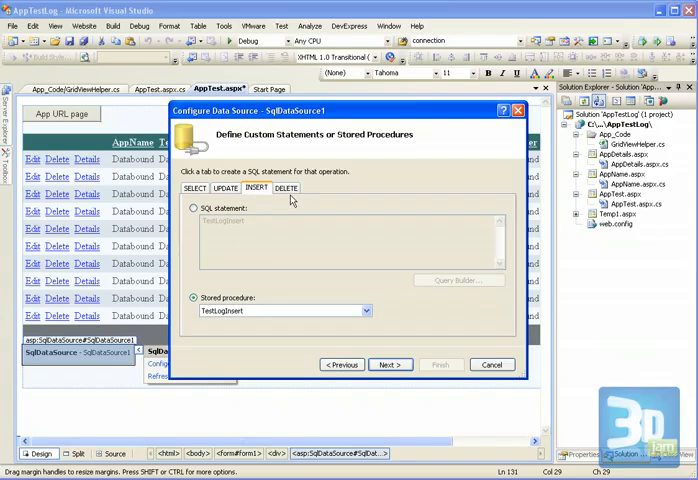
click(286, 188)
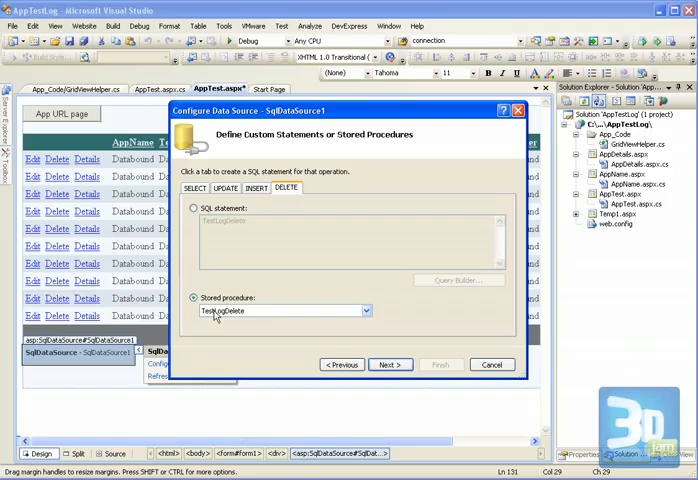
click(194, 188)
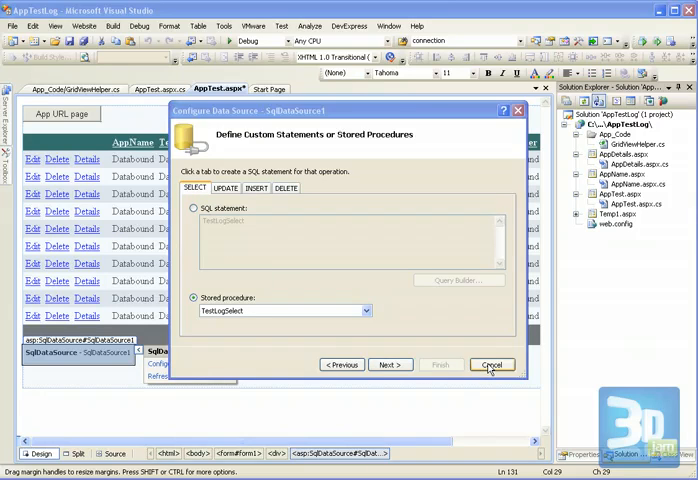
click(492, 364)
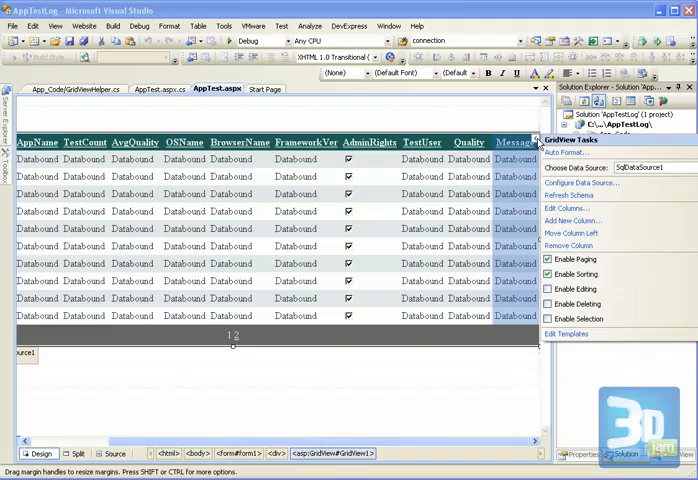
mouse_move(566, 208)
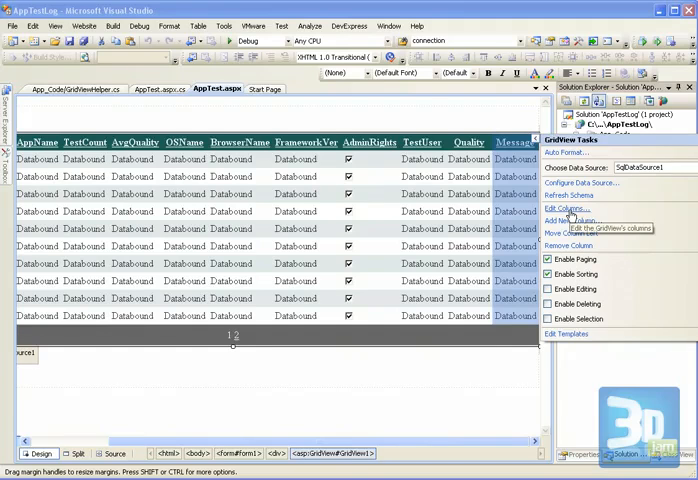
click(568, 208)
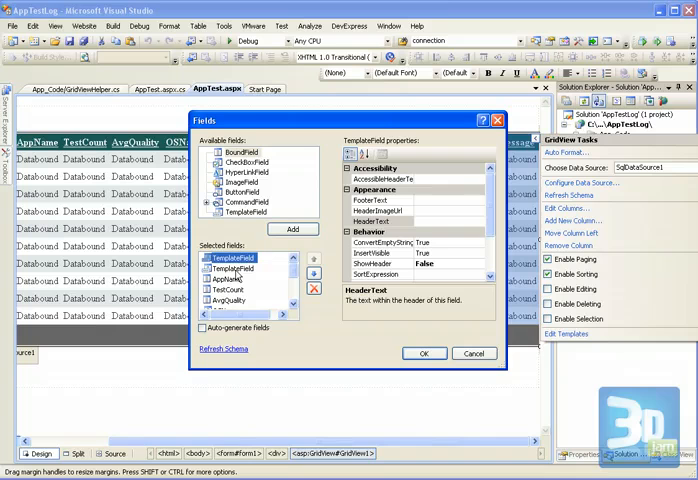
click(228, 280)
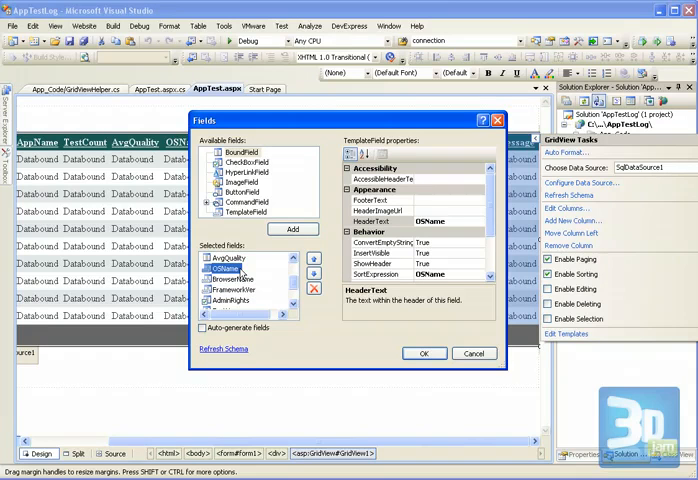
click(234, 288)
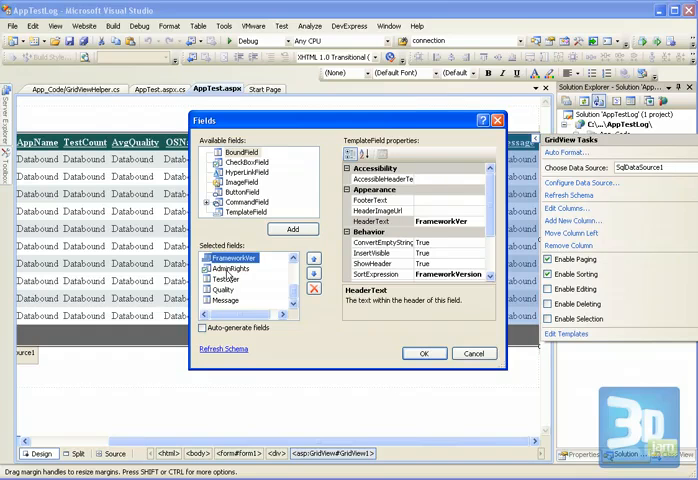
click(228, 268)
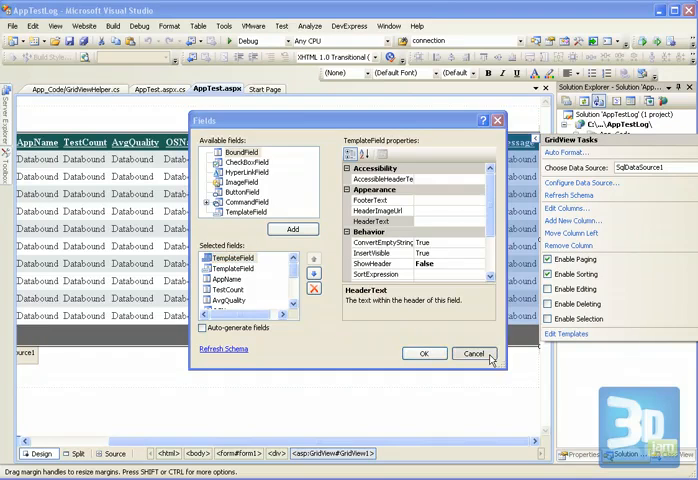
click(424, 352)
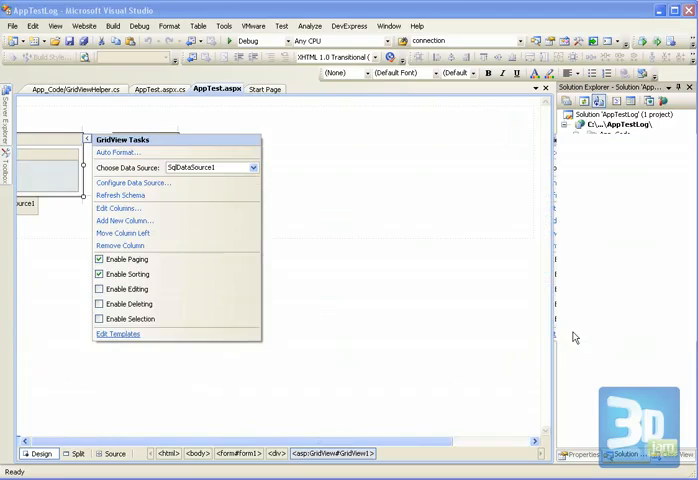
Enter template editing and display Column[0] ItemTemplate with its Edit, Delete and Details links
click(116, 334)
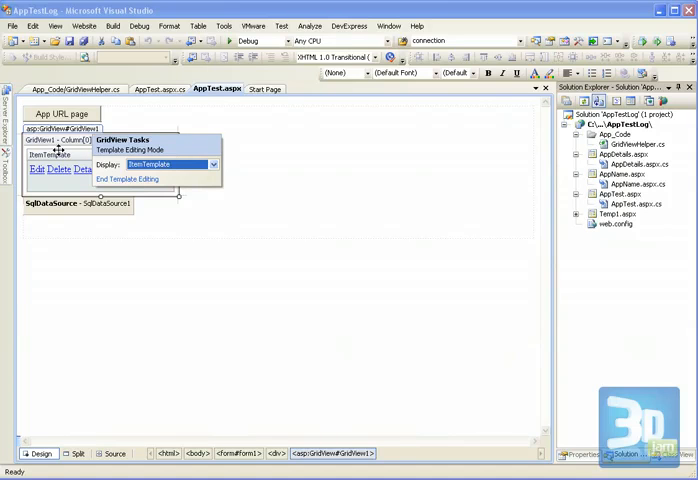
click(212, 164)
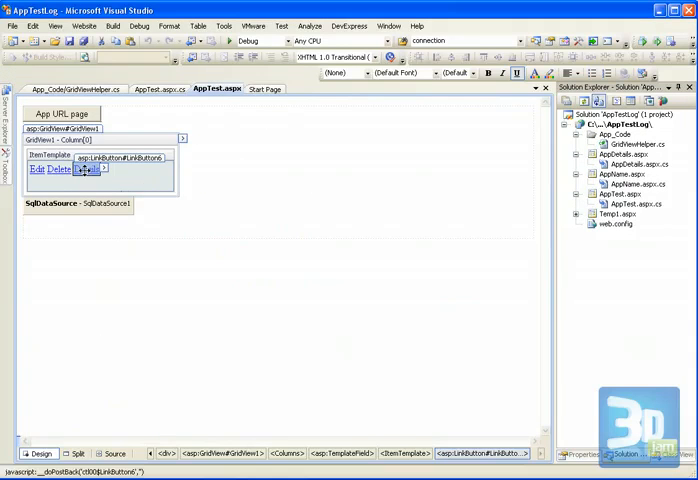
click(182, 140)
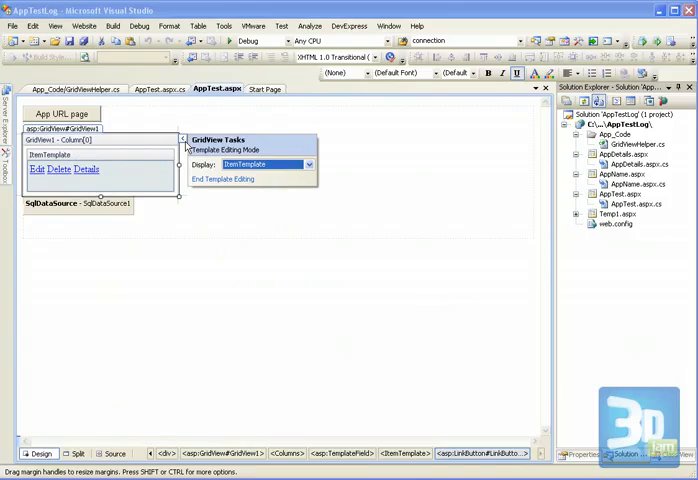
click(308, 164)
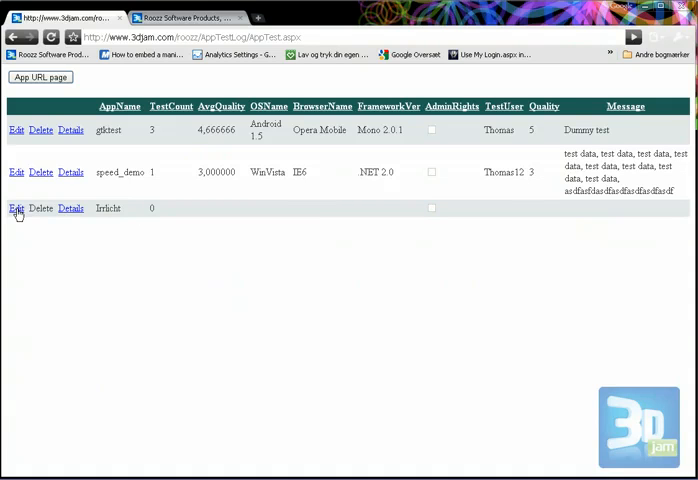
Put the last GridView row into edit mode in the browser
click(16, 208)
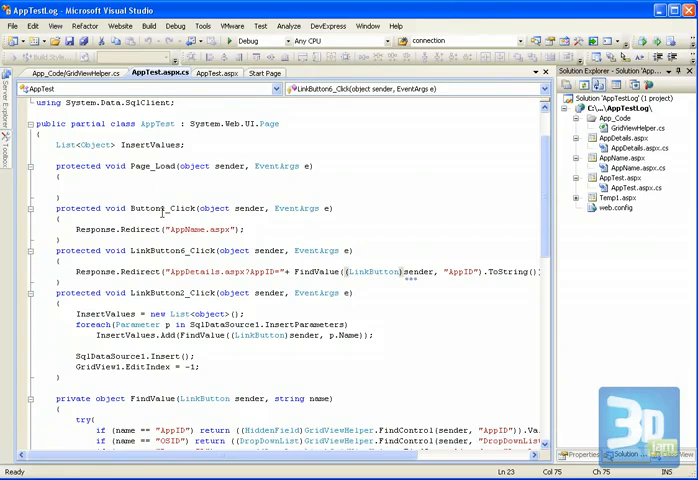
From AppTest.aspx design view, choose Column[1] - OSName ItemTemplate in GridView Tasks
click(216, 72)
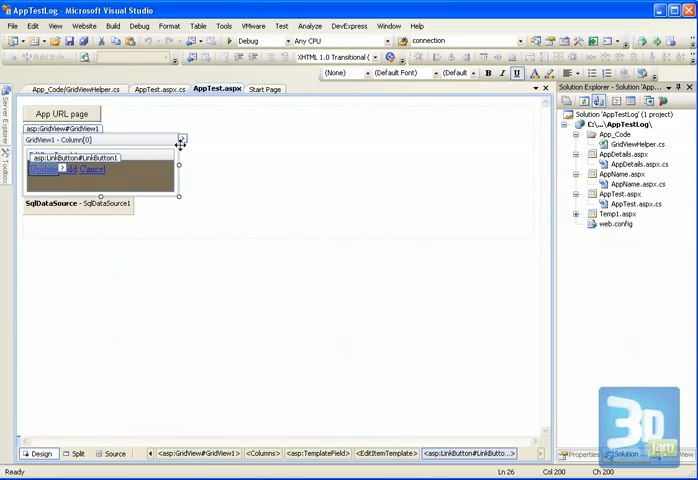
click(180, 140)
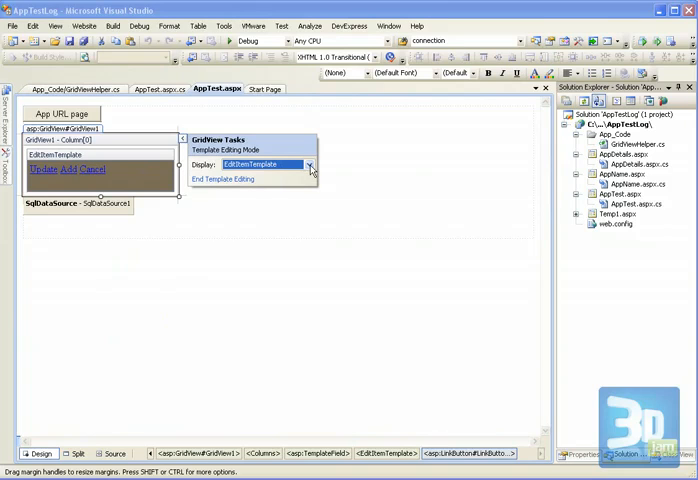
click(308, 164)
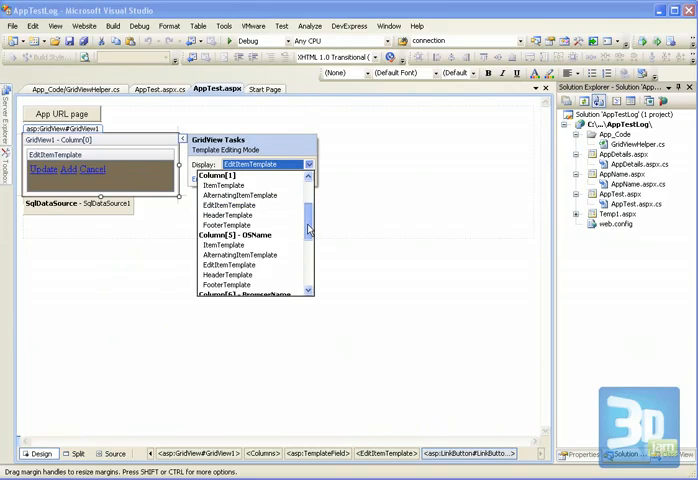
scroll(down, 3)
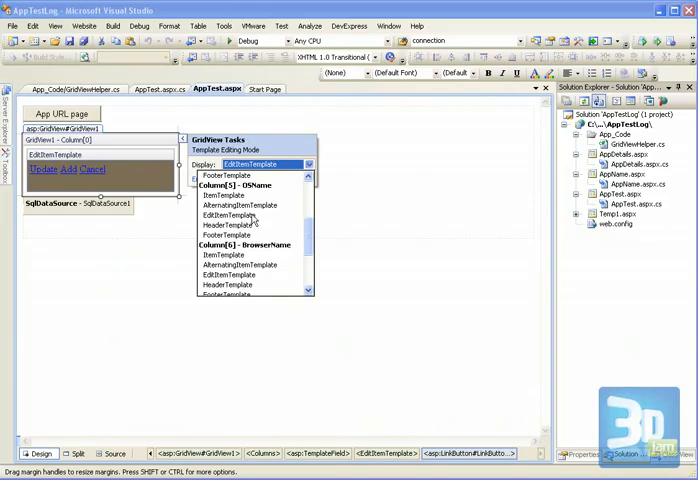
click(232, 196)
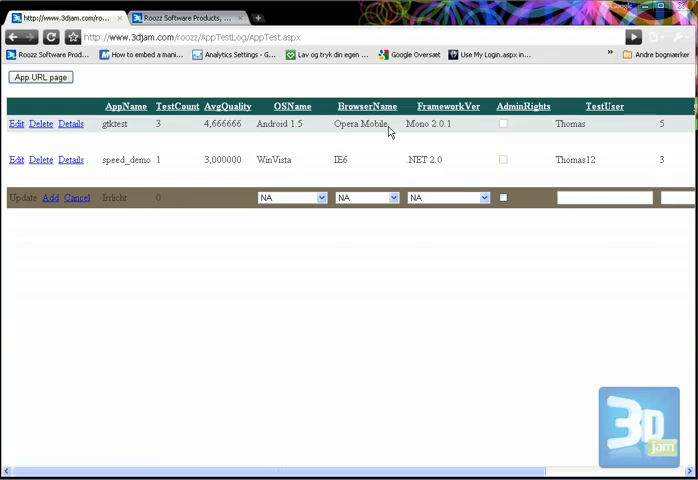
mouse_move(390, 132)
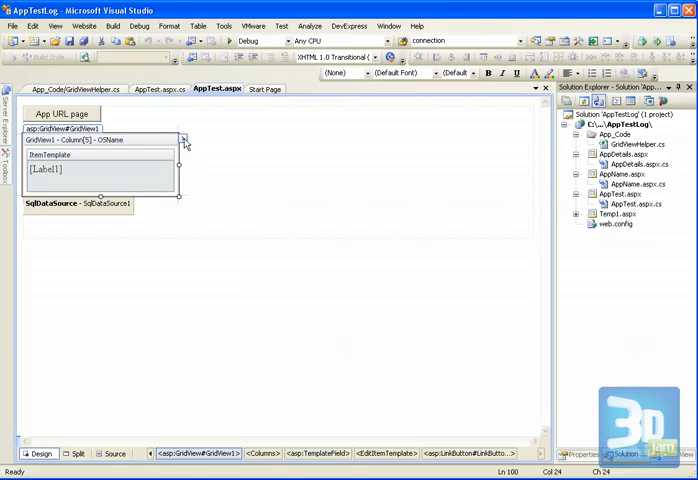
Choose the OSName EditItemTemplate so a DropDownList and SqlDataSource can be placed in it
click(178, 136)
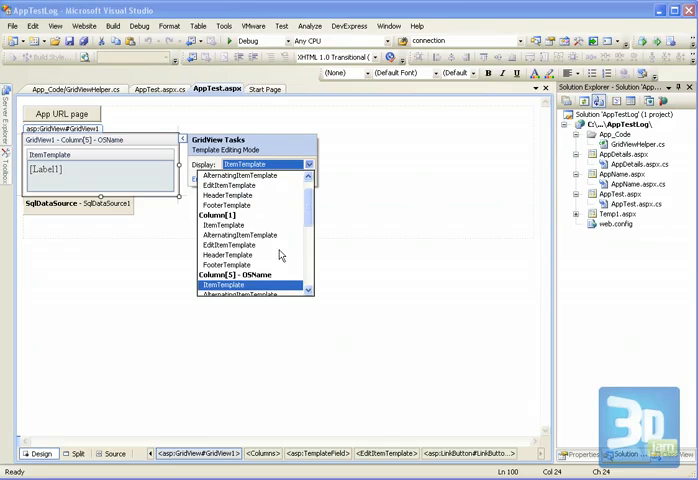
scroll(down, 3)
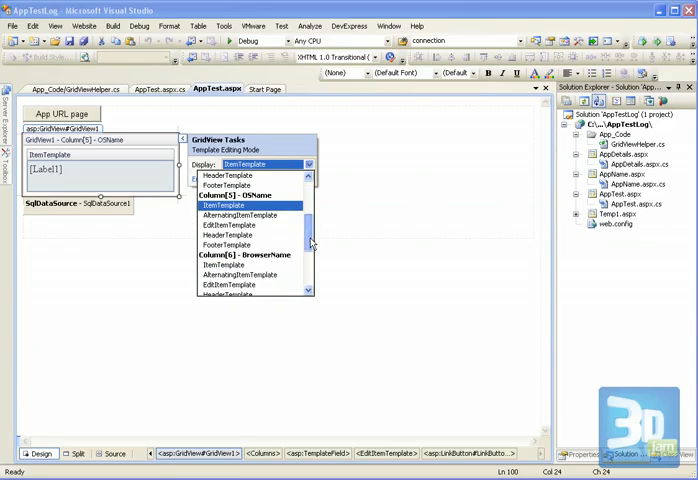
click(230, 246)
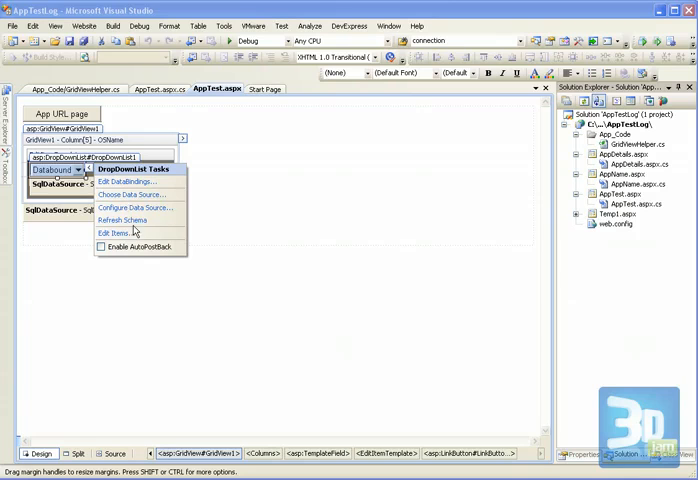
mouse_move(130, 194)
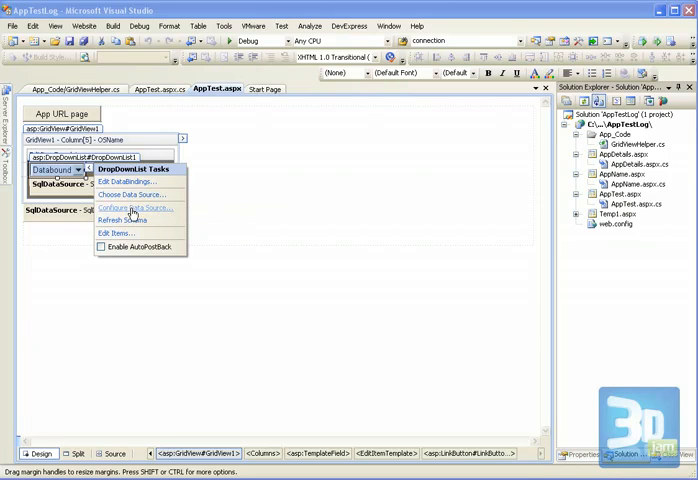
Configure the lookup data source to select all columns (*) from the OSType table and finish
click(136, 208)
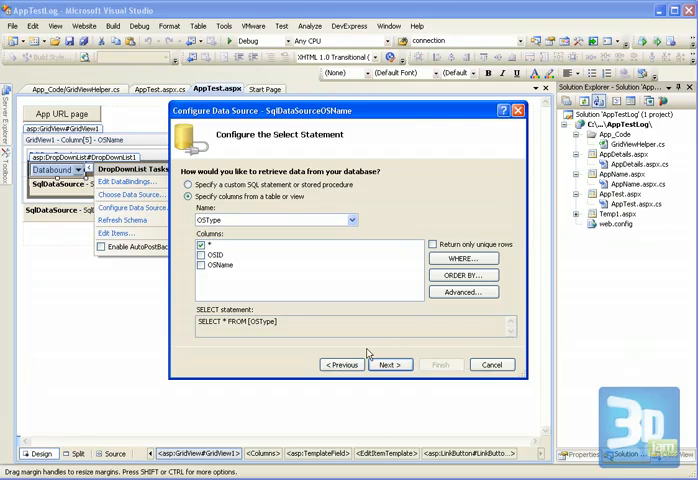
mouse_move(266, 280)
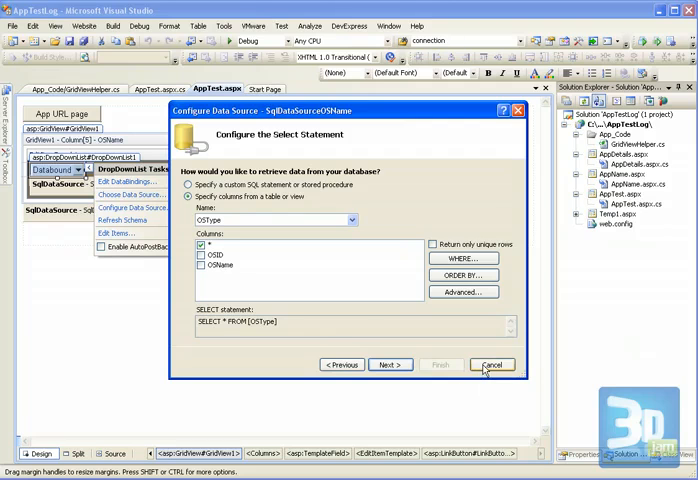
click(492, 364)
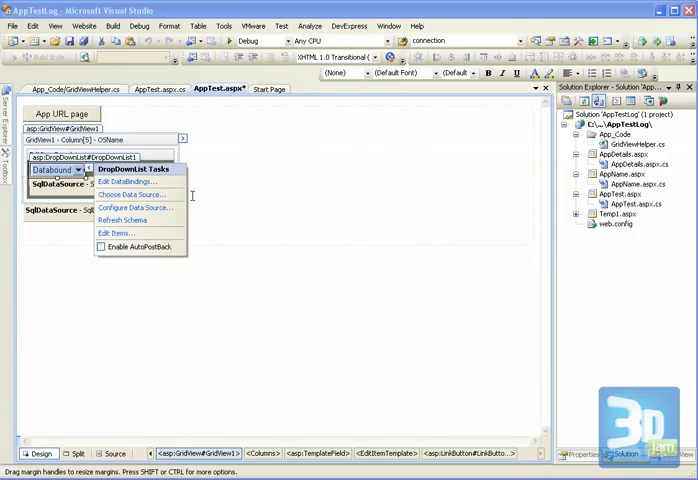
Bind the dropdown to SqlDataSourceOSName with display field OSName and value field OSID
click(126, 180)
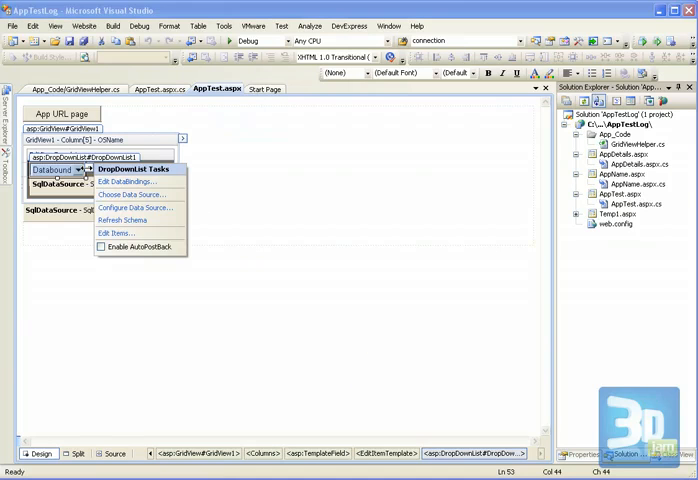
click(134, 194)
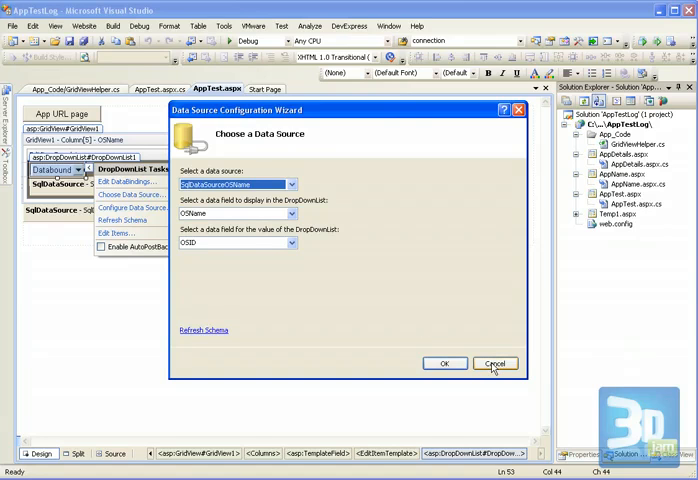
click(494, 364)
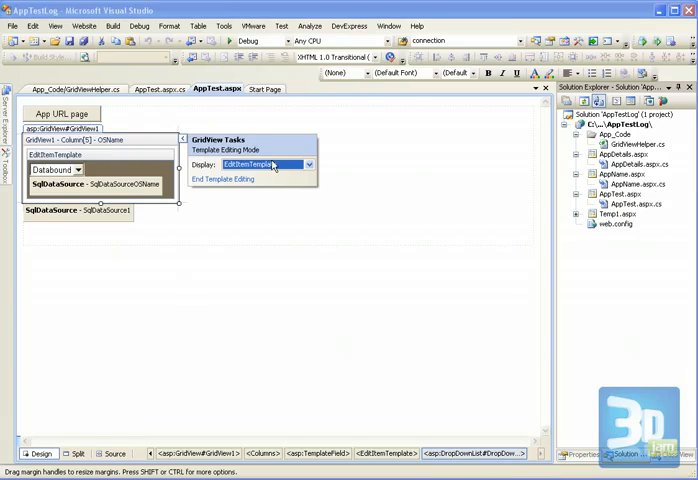
click(308, 164)
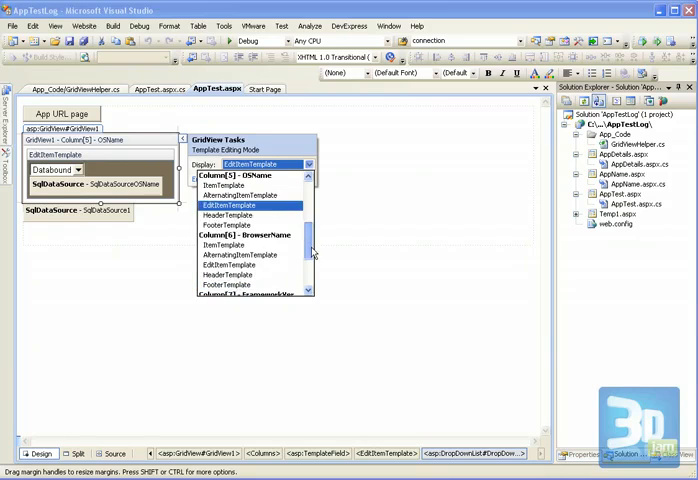
scroll(down, 3)
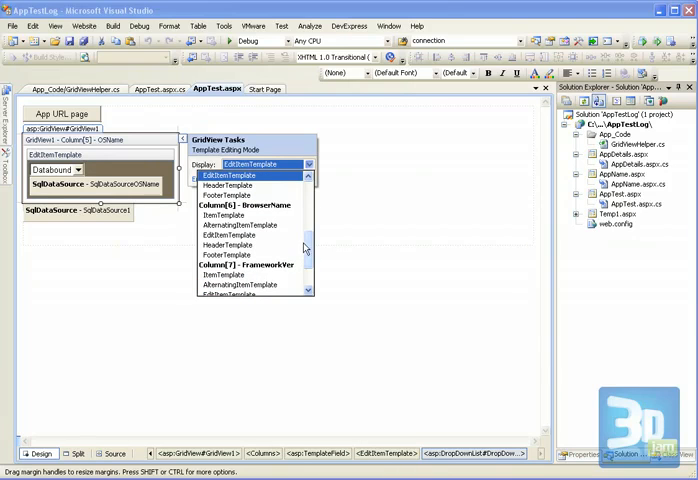
scroll(down, 3)
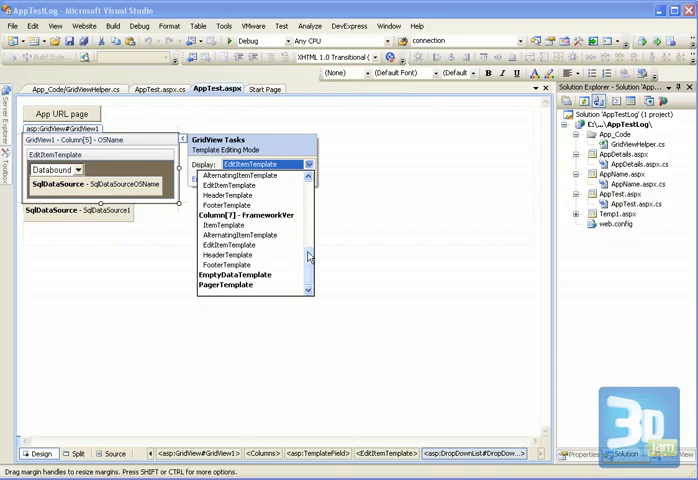